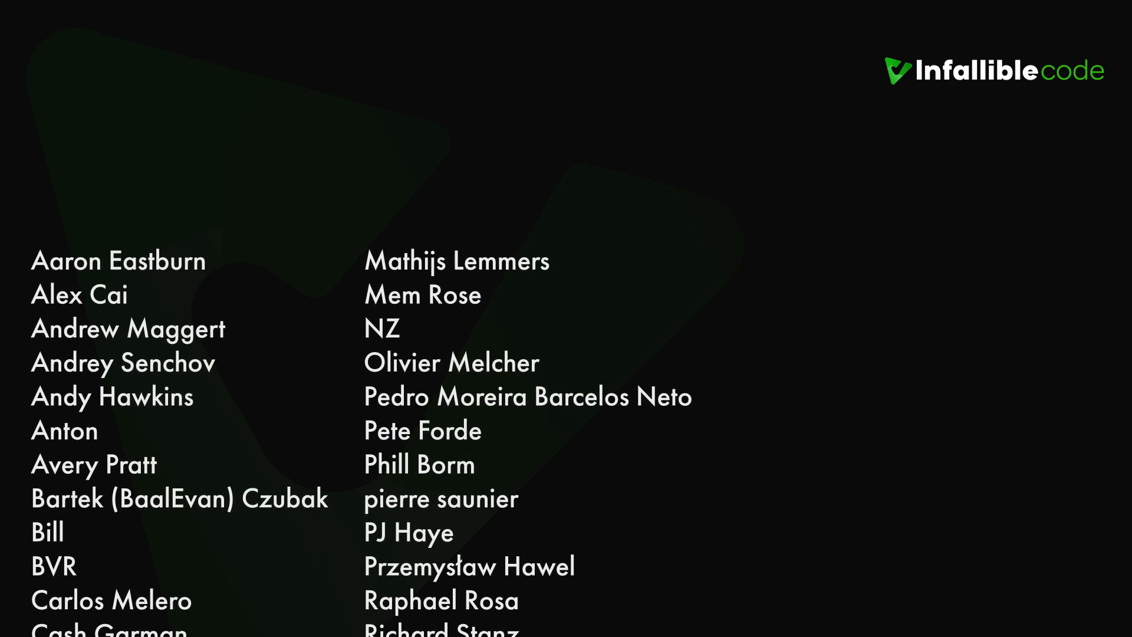
scroll(down, 3)
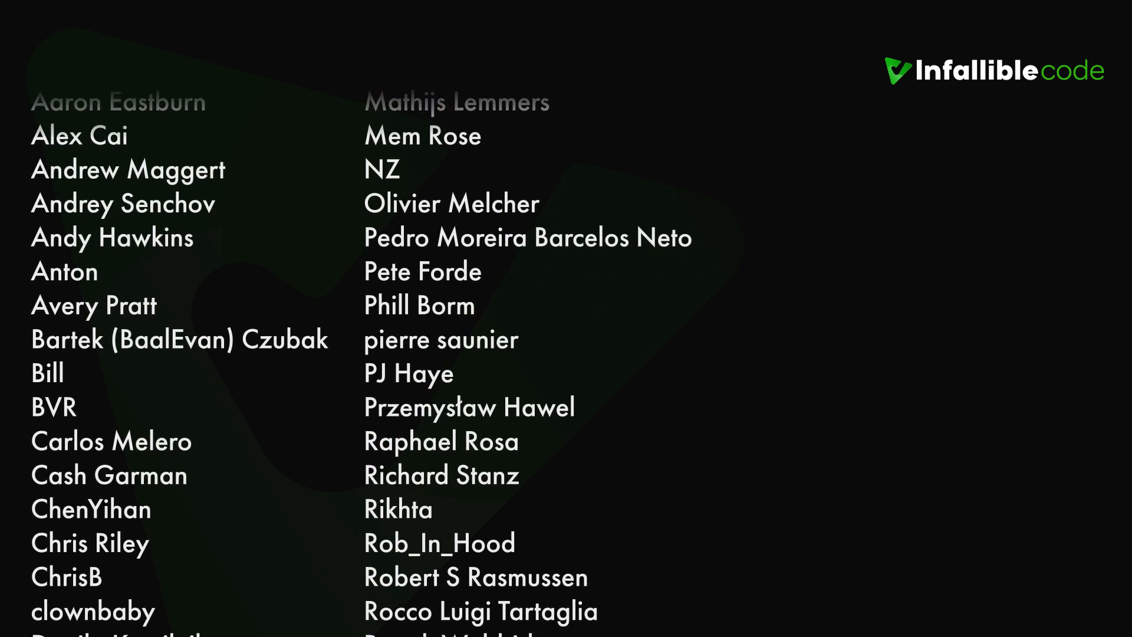
scroll(down, 3)
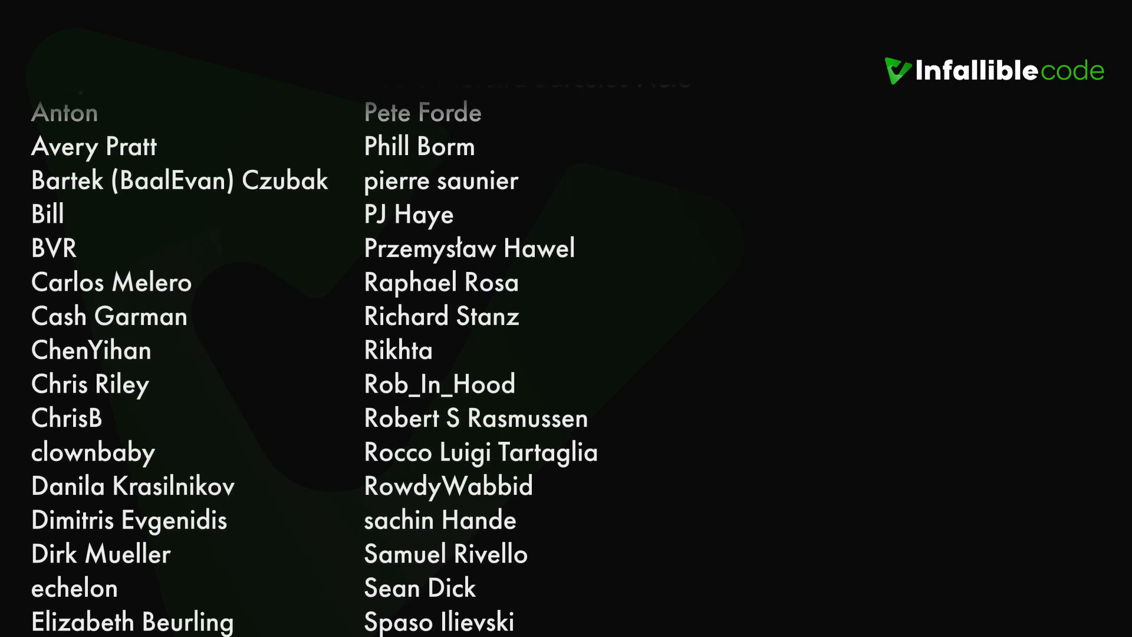
scroll(down, 3)
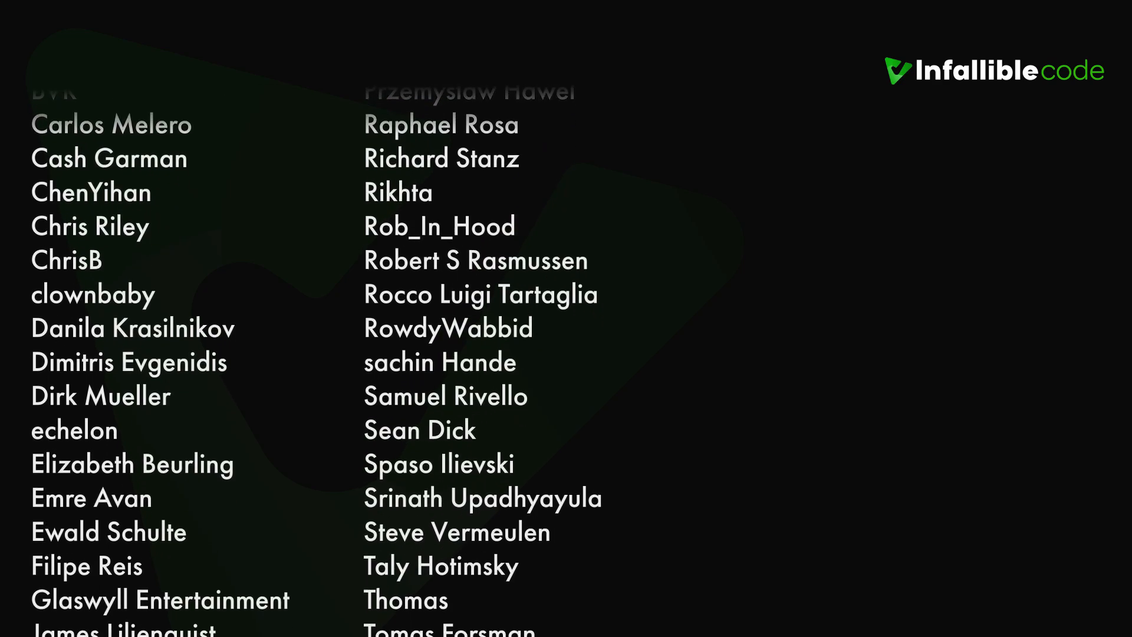